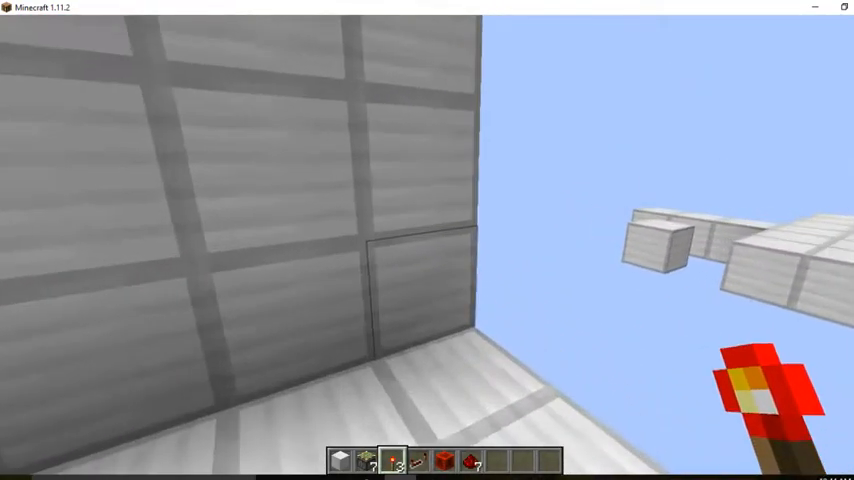
{"action": "mouse_move", "coordinate": [428, 240]}
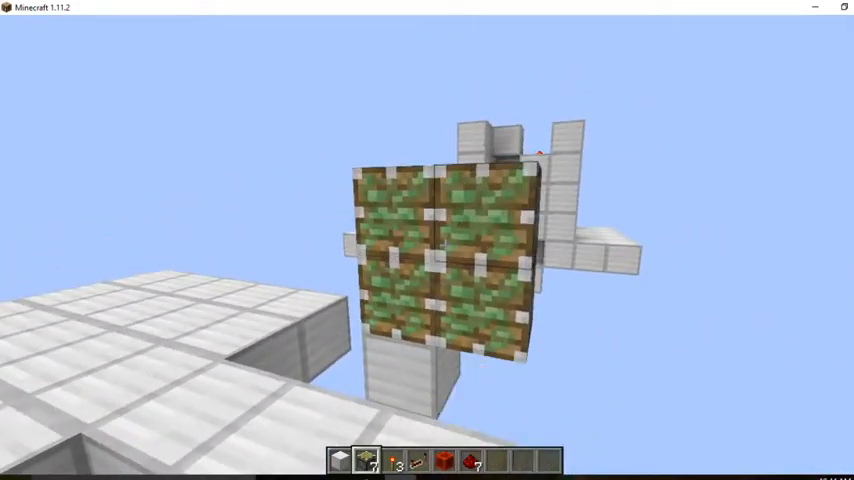
{"action": "mouse_move", "coordinate": [444, 244]}
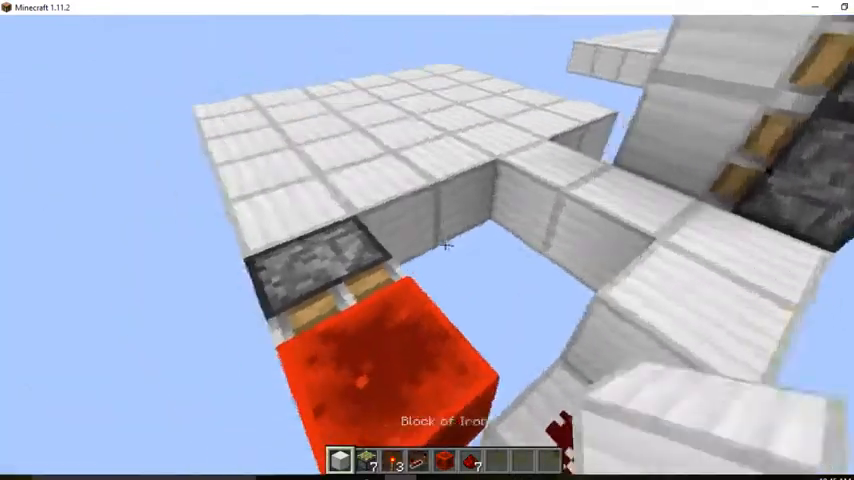
{"action": "mouse_move", "coordinate": [428, 240]}
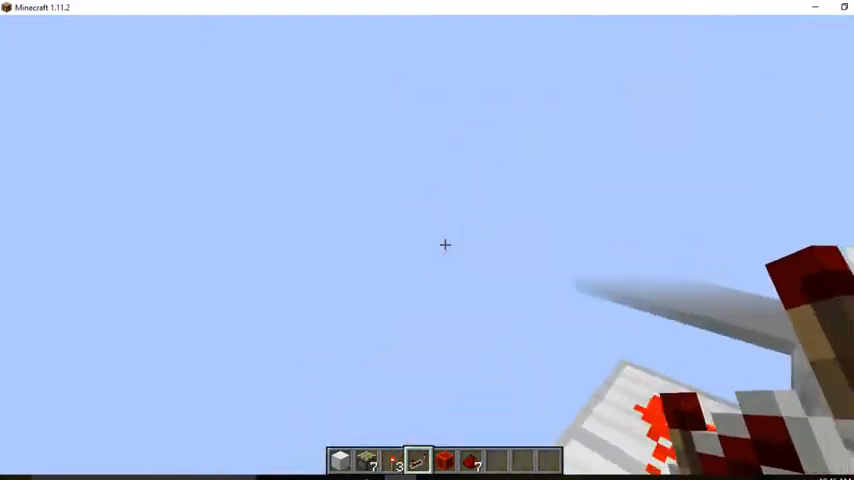
{"action": "mouse_move", "coordinate": [444, 244]}
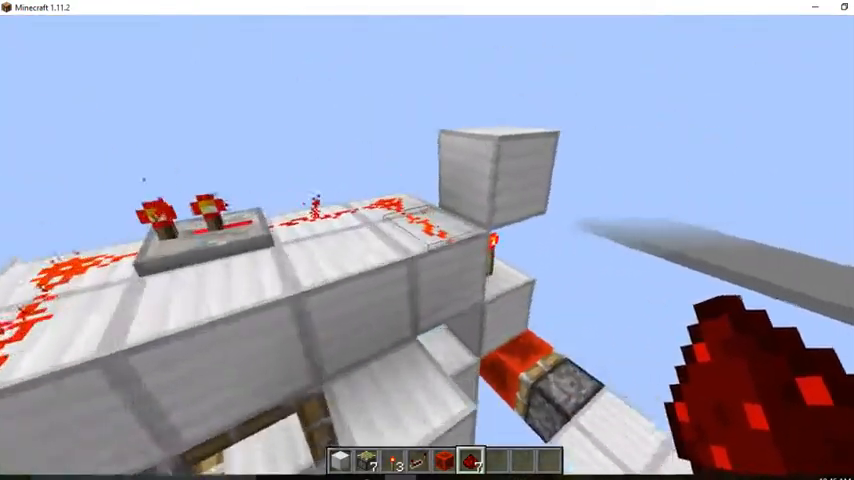
{"action": "mouse_move", "coordinate": [428, 240]}
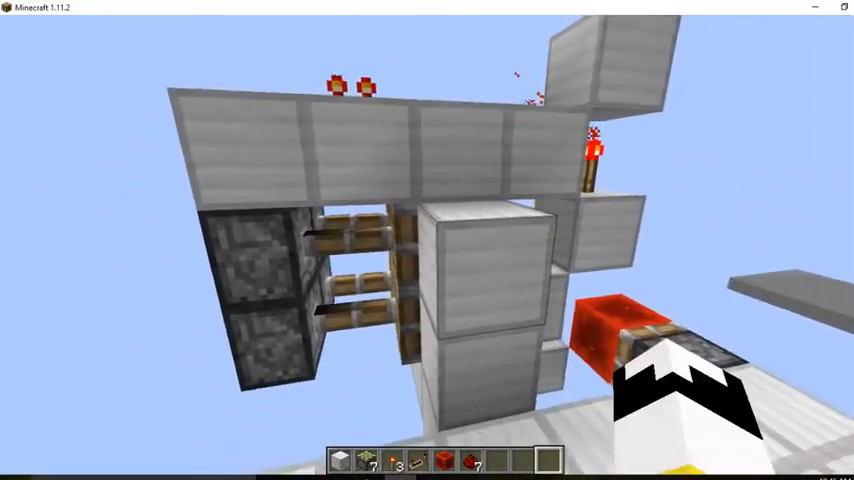
{"action": "mouse_move", "coordinate": [428, 240]}
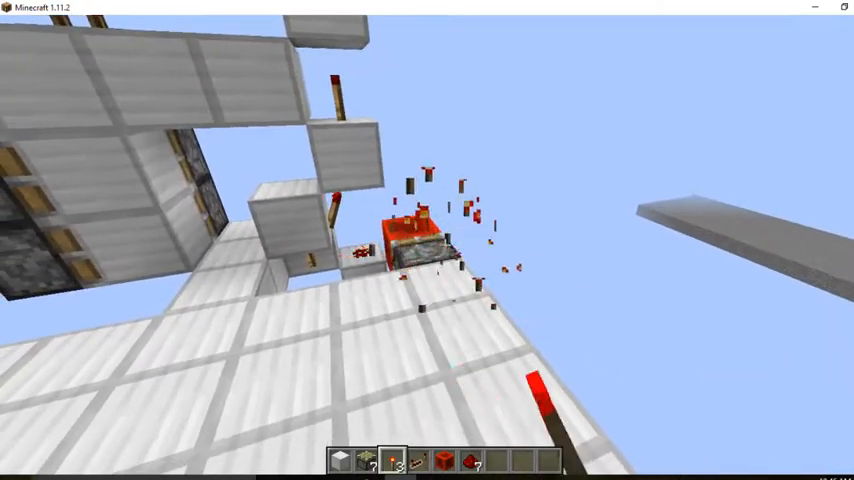
{"action": "mouse_move", "coordinate": [428, 240]}
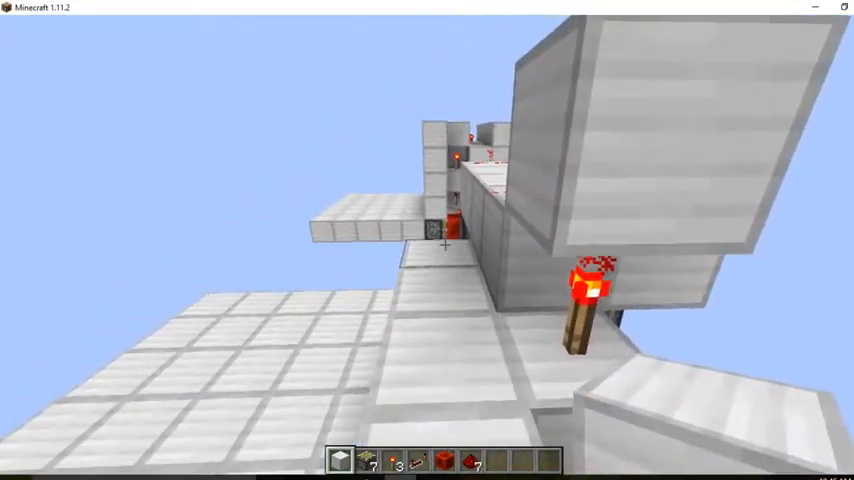
{"action": "mouse_move", "coordinate": [428, 240]}
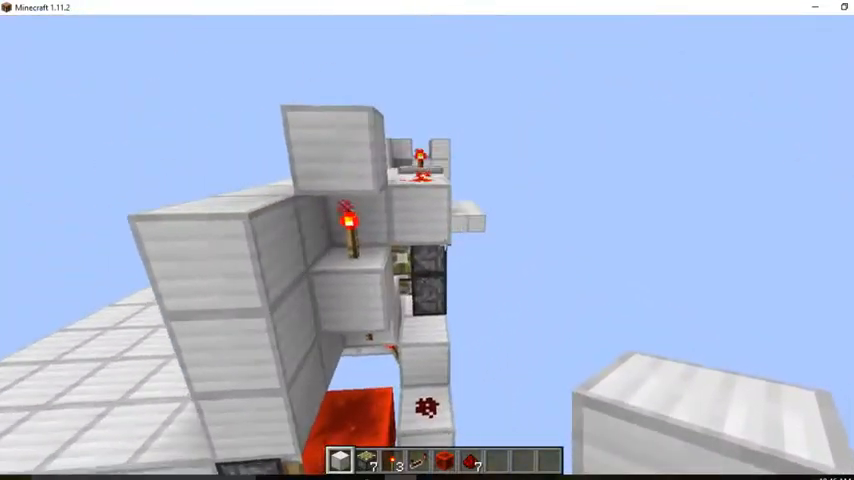
{"action": "mouse_move", "coordinate": [428, 240]}
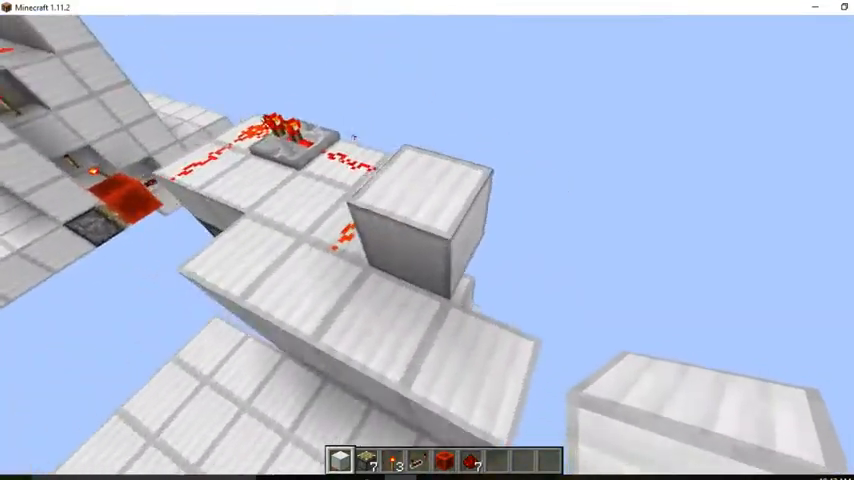
{"action": "mouse_move", "coordinate": [444, 244]}
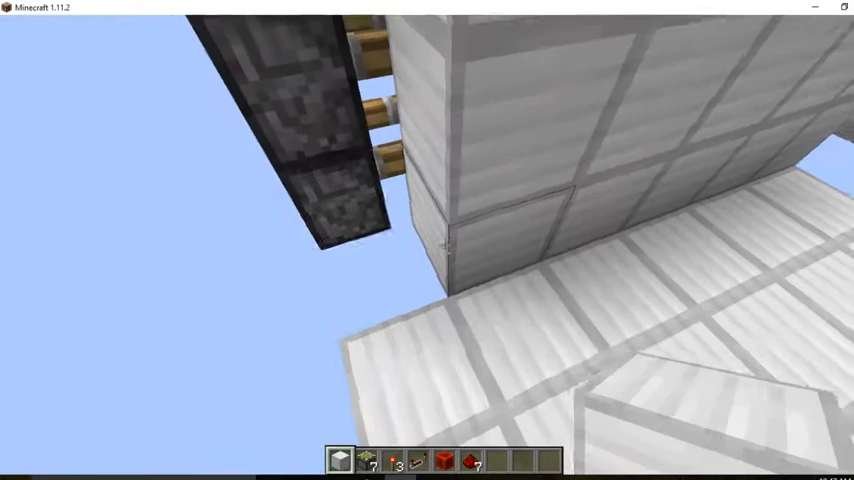
{"action": "mouse_move", "coordinate": [428, 240]}
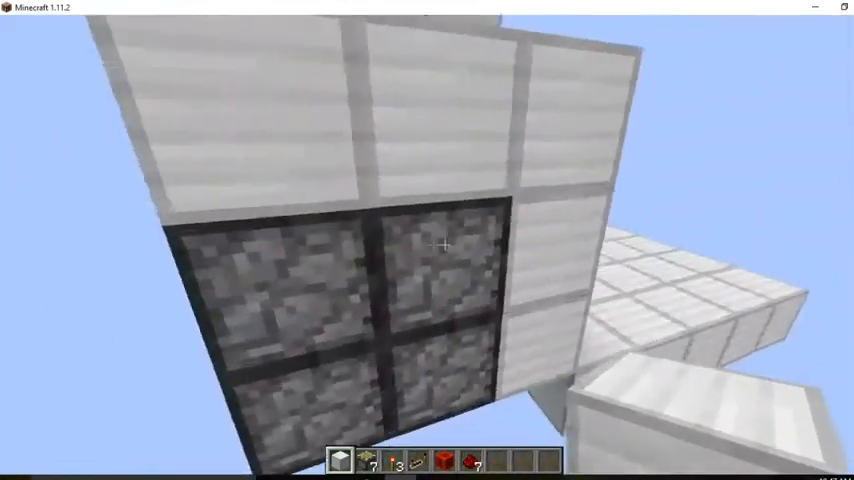
{"action": "mouse_move", "coordinate": [428, 240]}
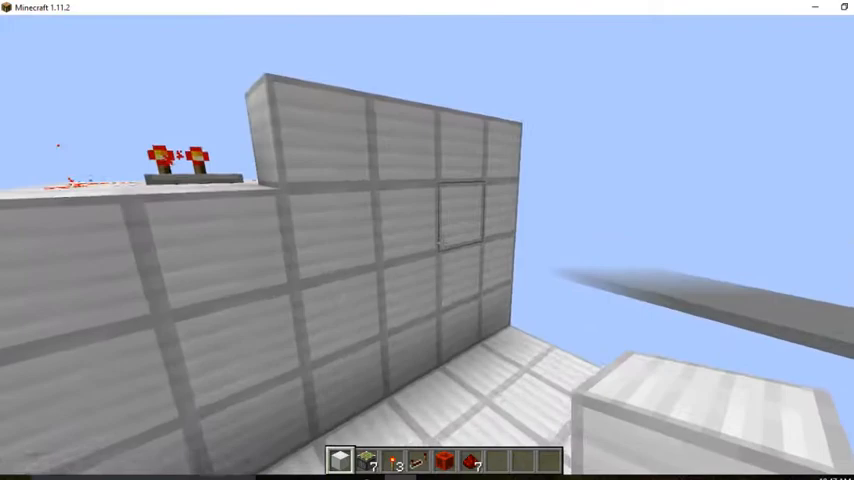
{"action": "mouse_move", "coordinate": [444, 244]}
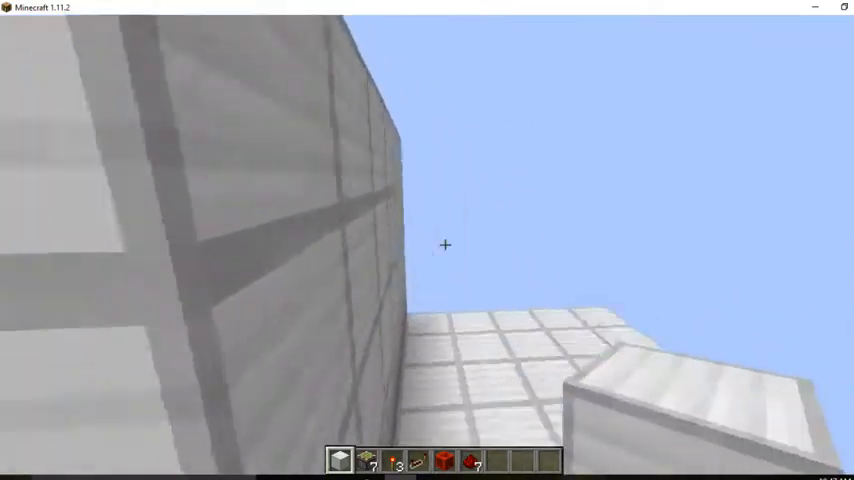